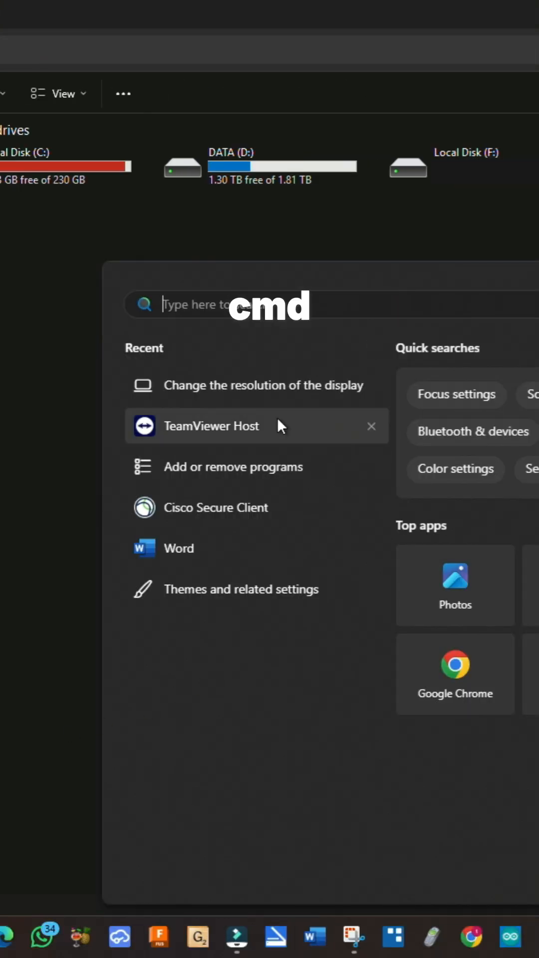
# - Search 'cmd' from Start and launch Command Prompt as administrator
pyautogui.write('cmd')
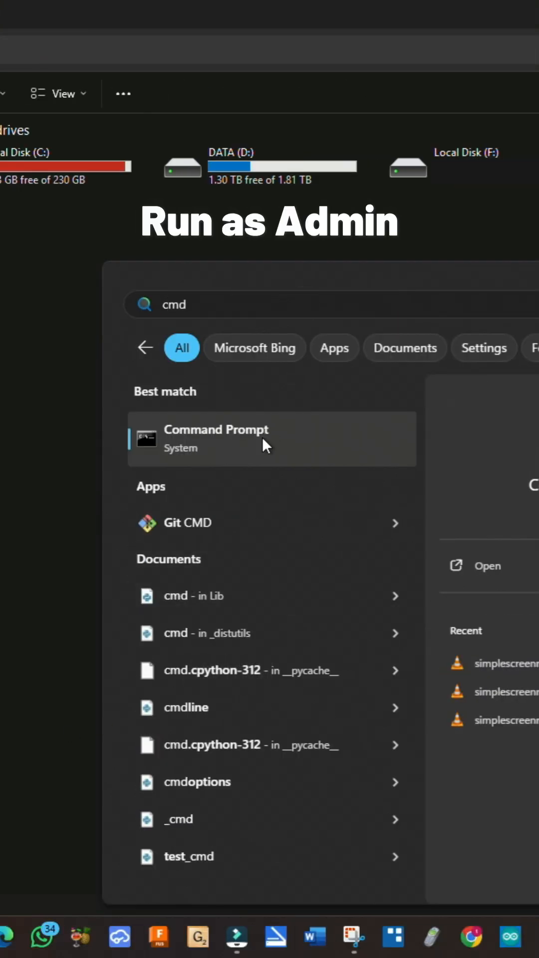
pyautogui.click(216, 429)
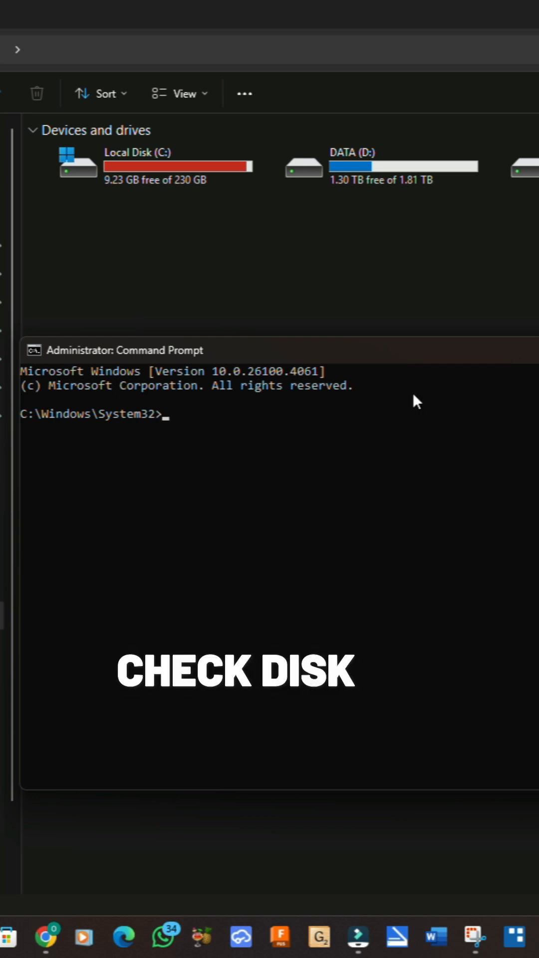
# - Enter the help request 'chkdsk /?' at the prompt without running it
pyautogui.write('chkdsk')
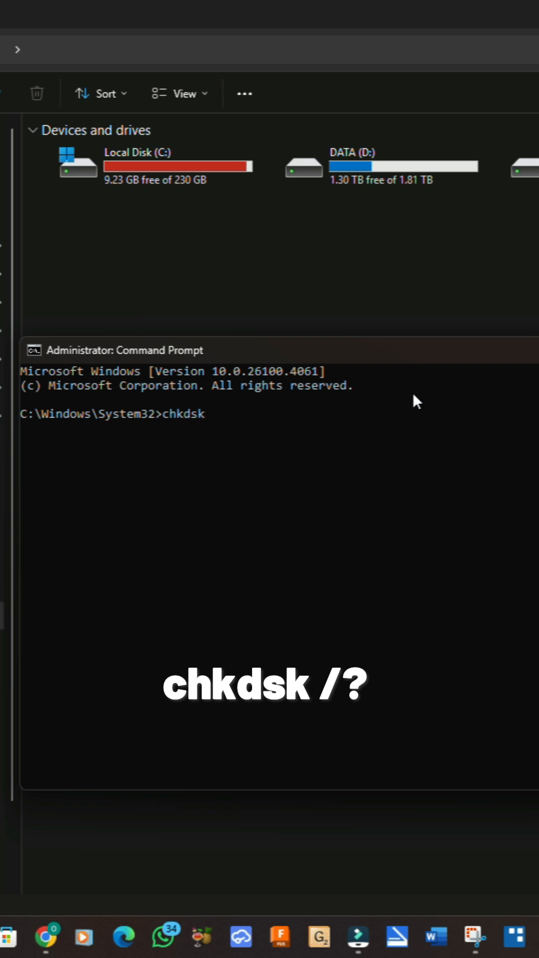
pyautogui.write('/?')
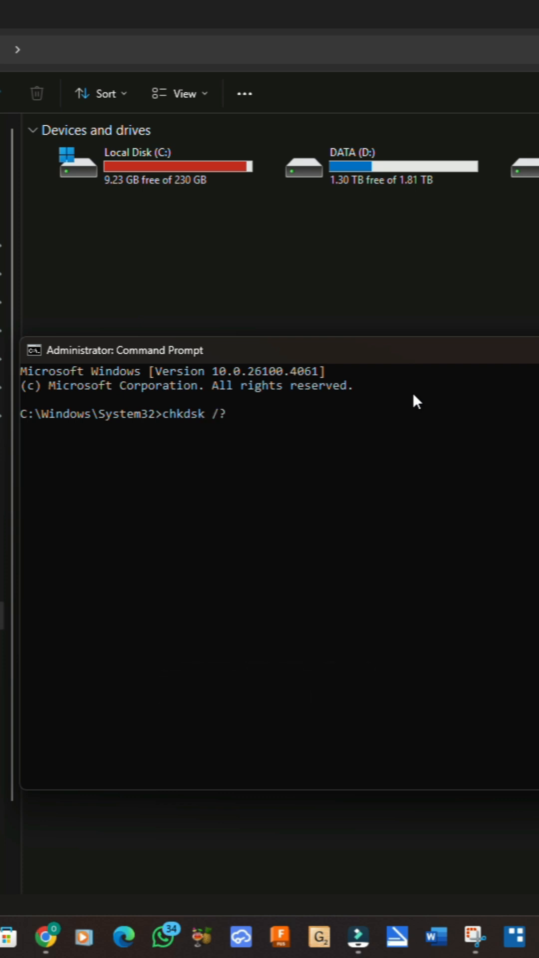
# - Run chkdsk /? to list its switches, including /F, /R and /X
pyautogui.press('enter')
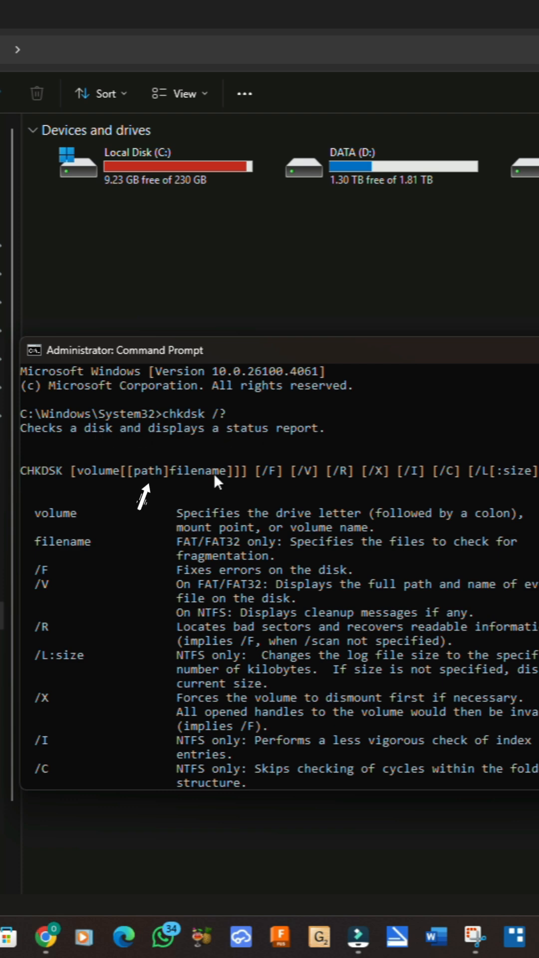
pyautogui.moveTo(89, 557)
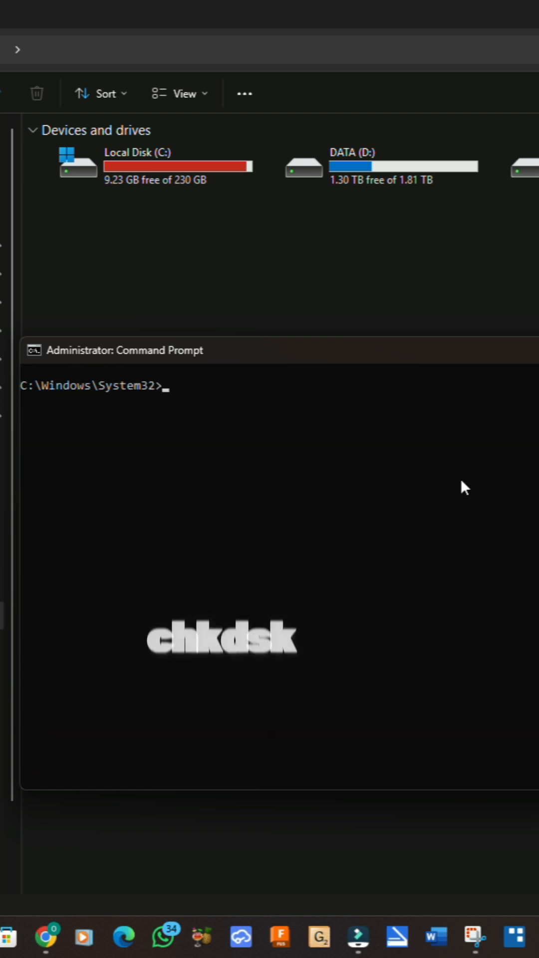
# - Enter the repair command 'chkdsk f: /' for drive F at the cleared prompt
pyautogui.write('chkdsk f')
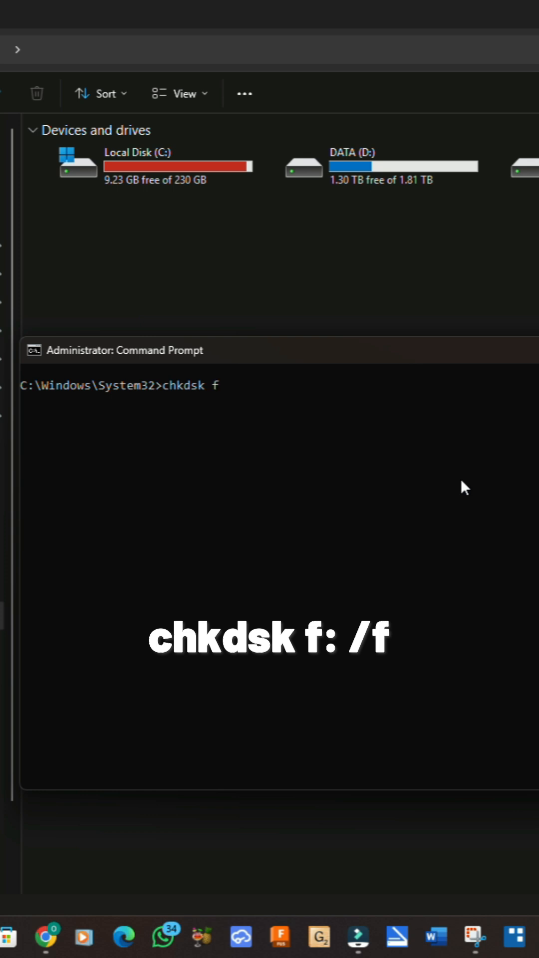
pyautogui.write(': /')
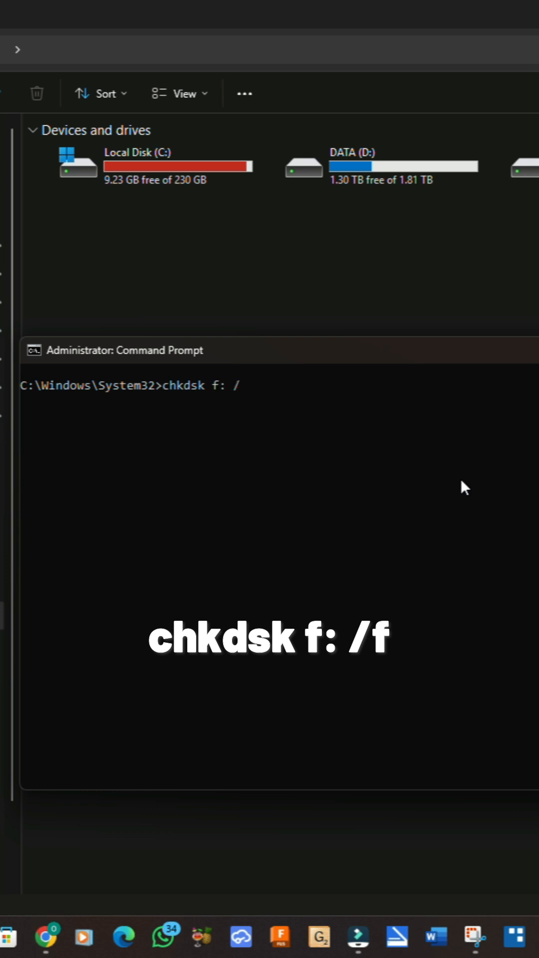